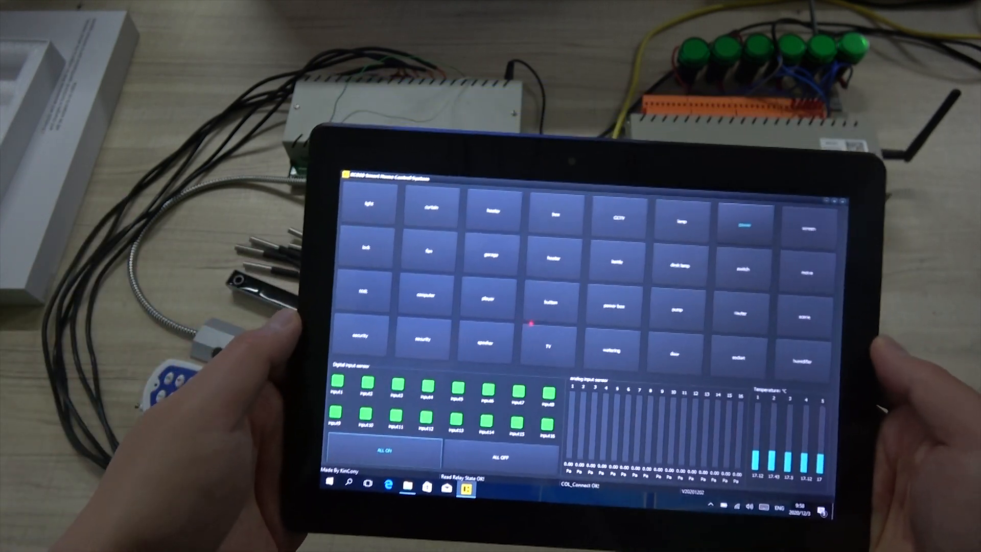
# Step: Switch Relay-1 'light' on from the tablet panel so its lamp glows and tile shows lit
pyautogui.click(369, 244)
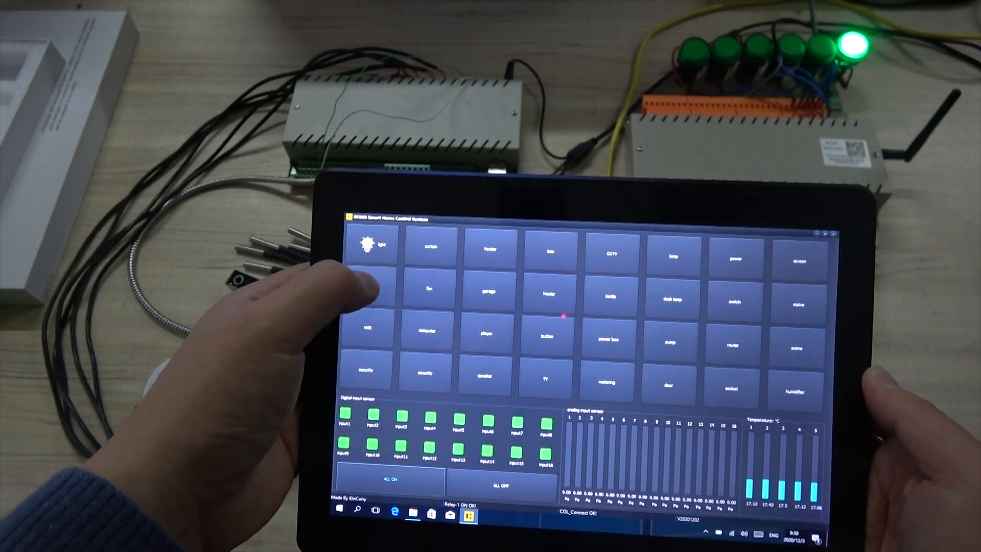
pyautogui.click(369, 246)
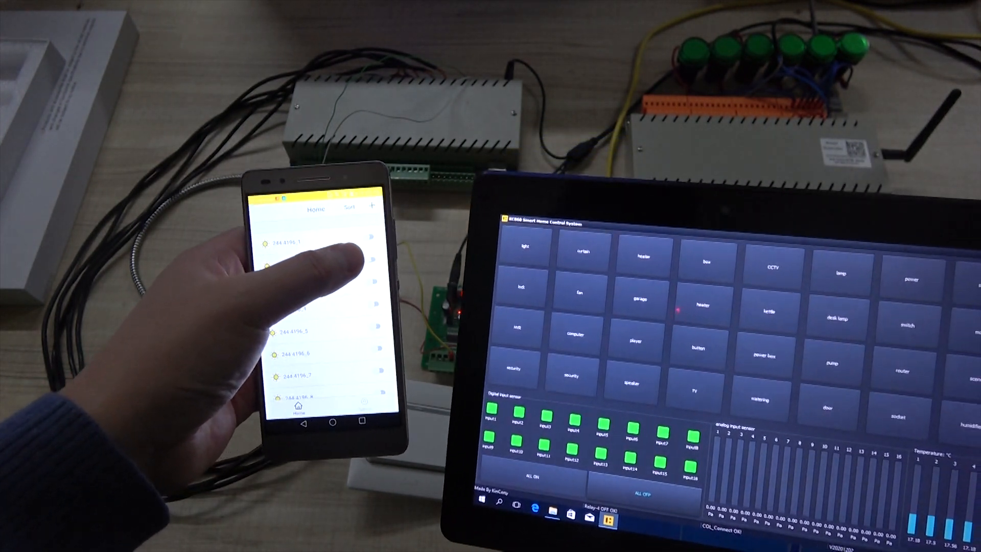
# Step: Toggle the first relay on from the phone app's Home list so its lamp glows
pyautogui.click(359, 239)
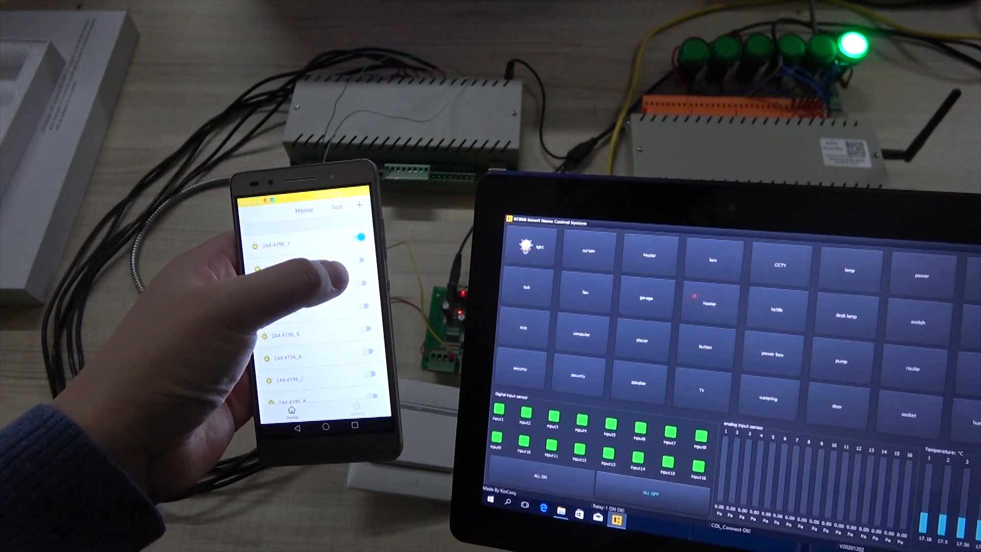